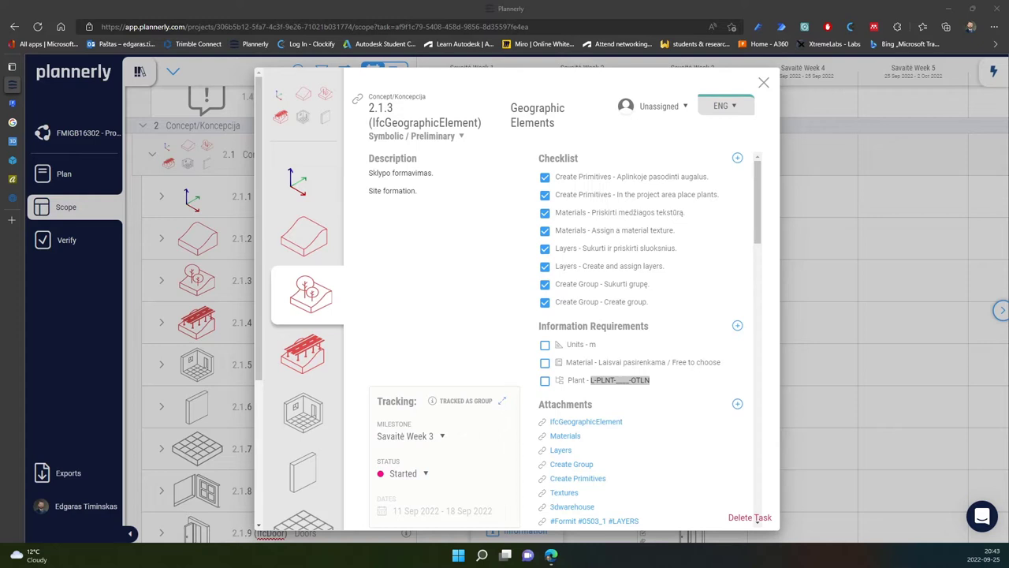
mouse_move(512, 182)
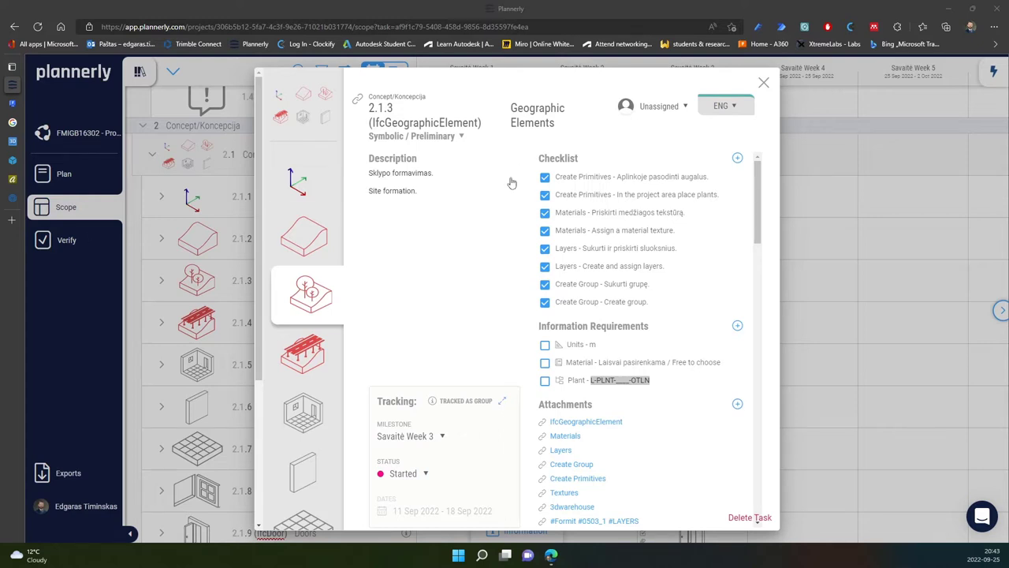
- Show only the L-PLNT plant layer, then switch the L-SITE ground layer back on
left_click(537, 115)
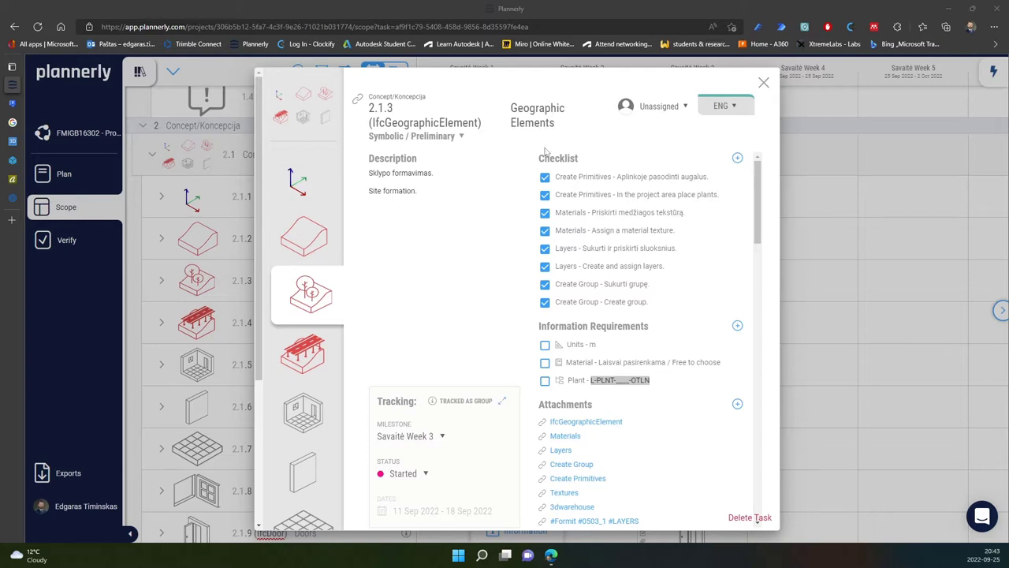
mouse_move(464, 285)
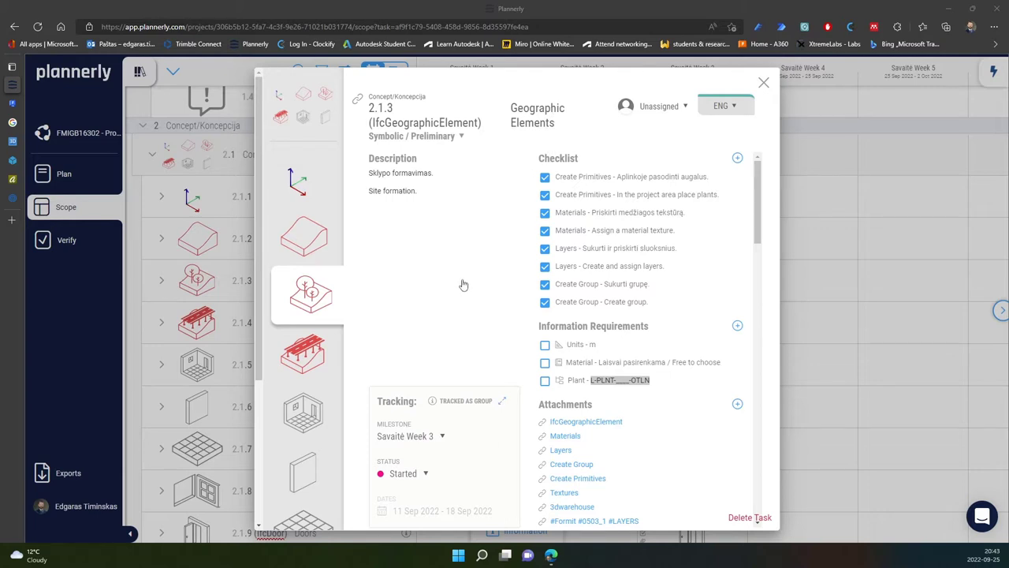
mouse_move(448, 334)
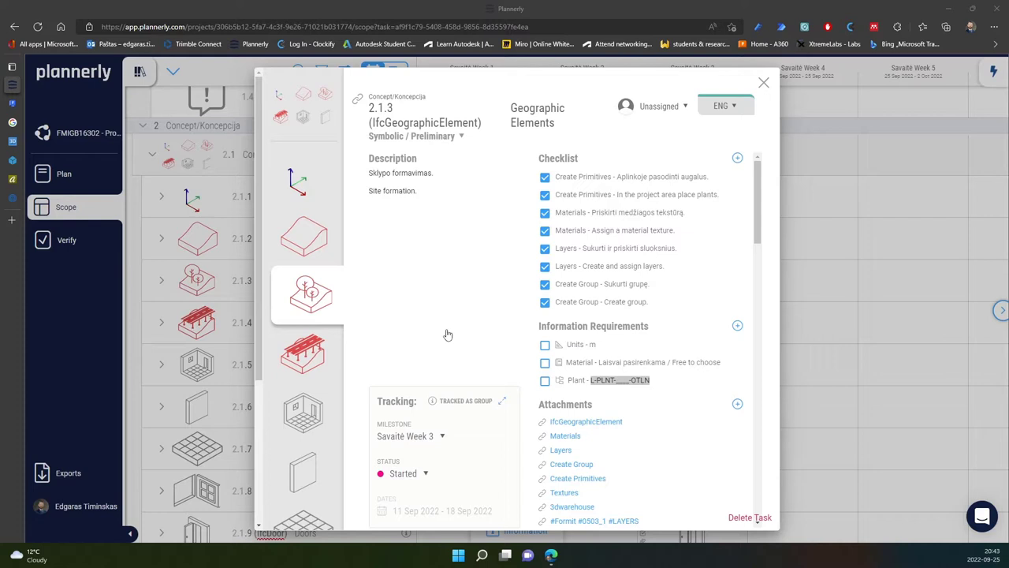
mouse_move(315, 307)
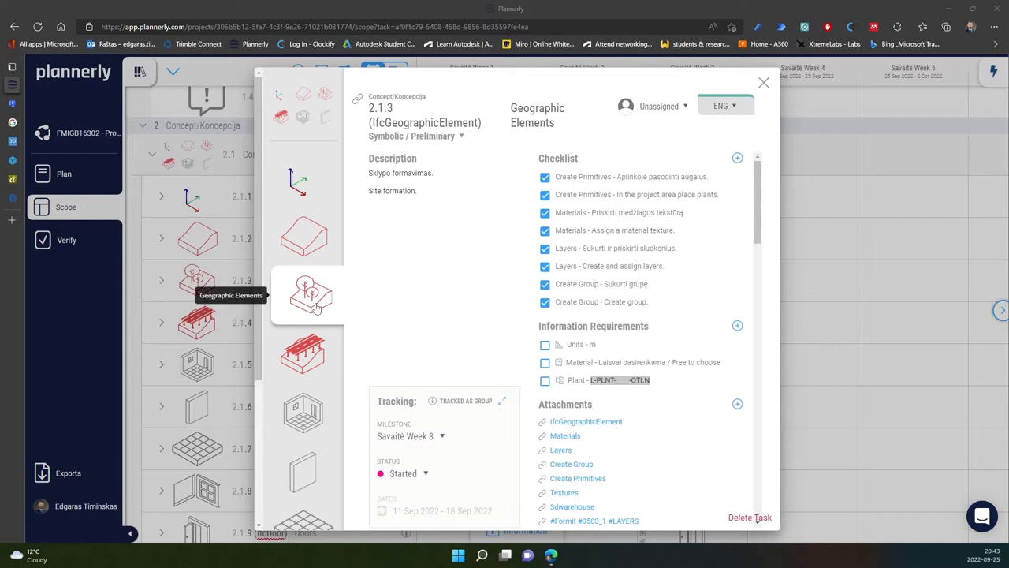
mouse_move(428, 315)
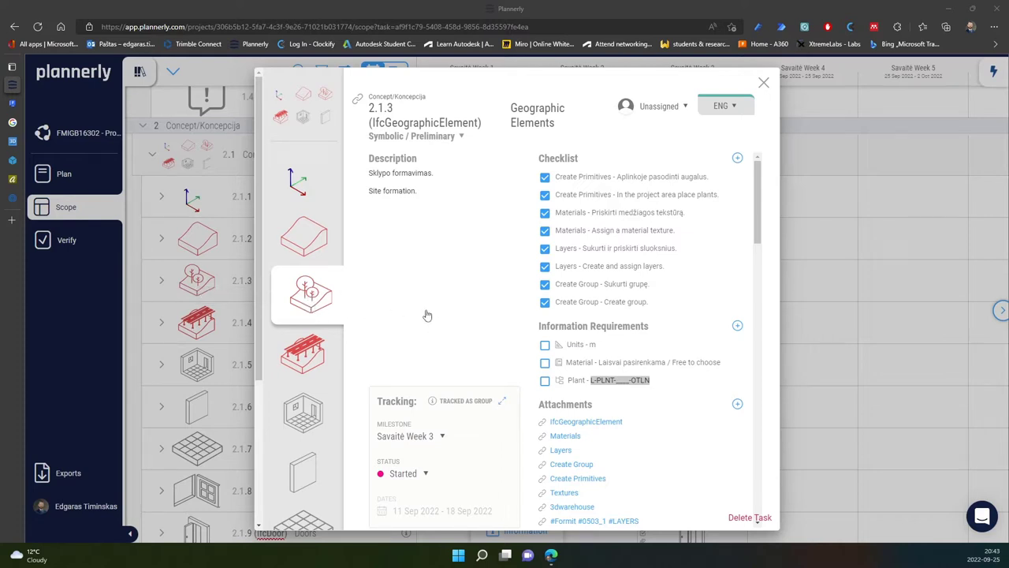
mouse_move(222, 221)
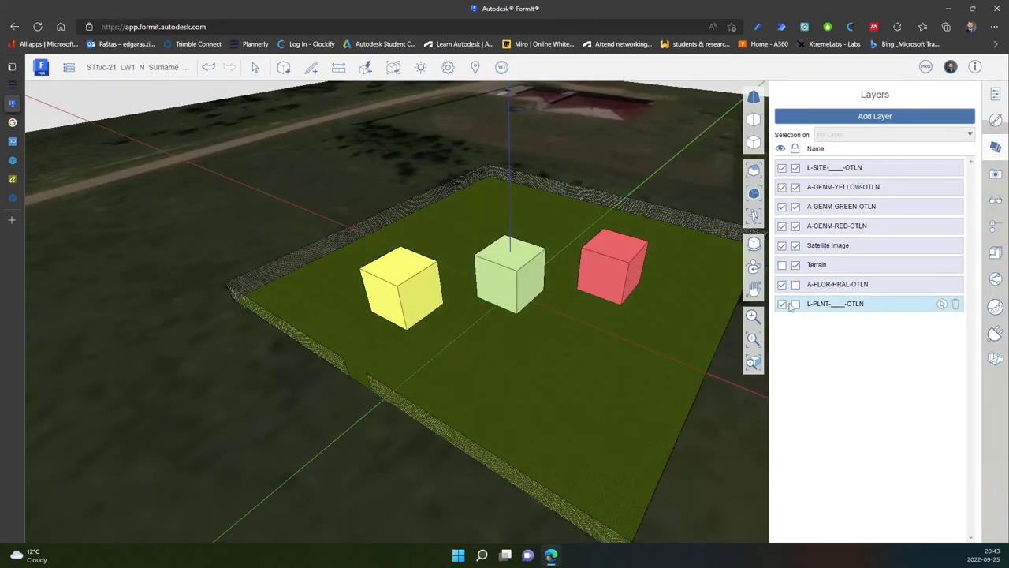
double_click(834, 303)
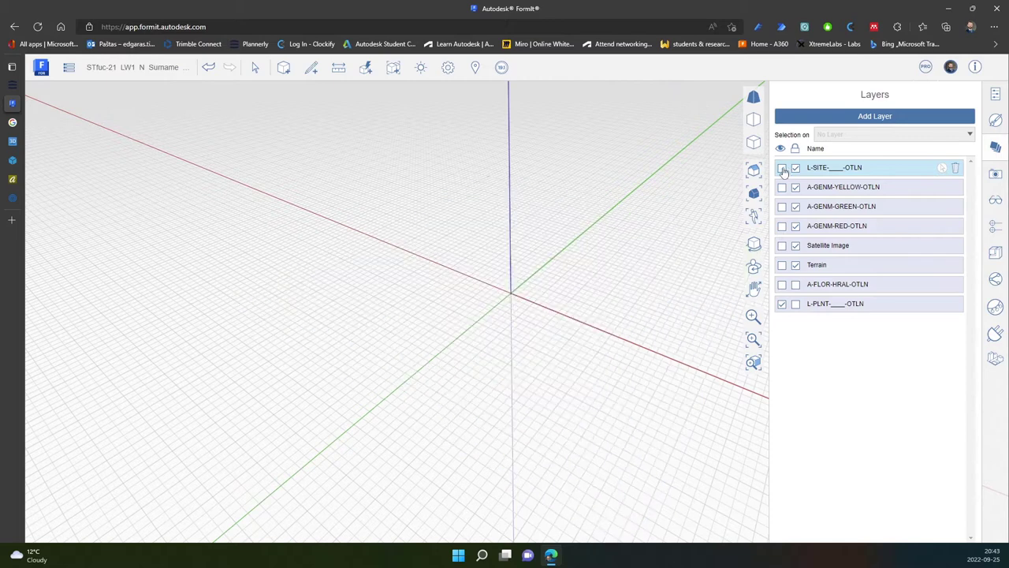
left_click(781, 167)
type("0.1")
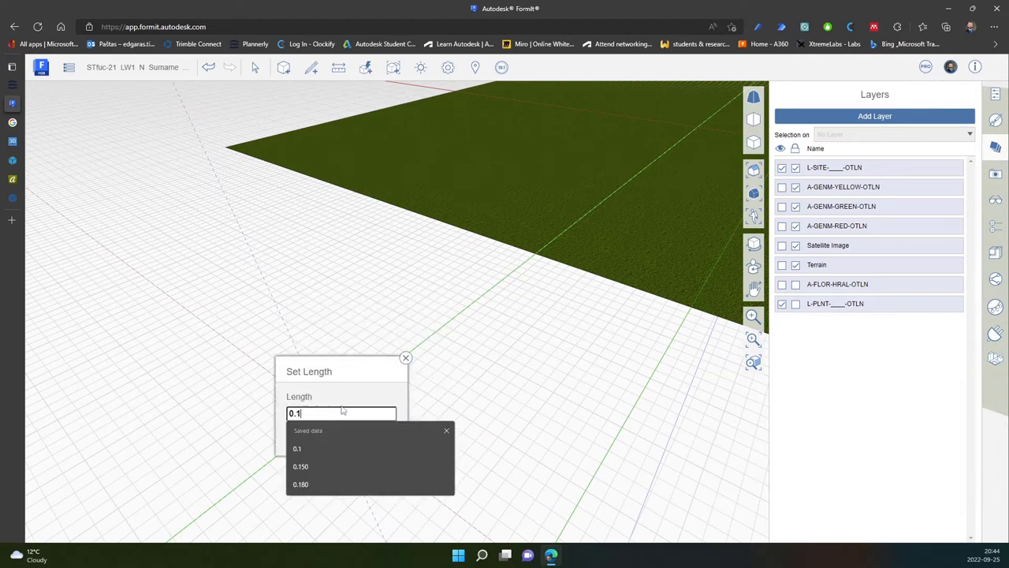
- Accept the 0.1 radius and extrude a tall thin trunk cylinder on the grid
left_click(406, 358)
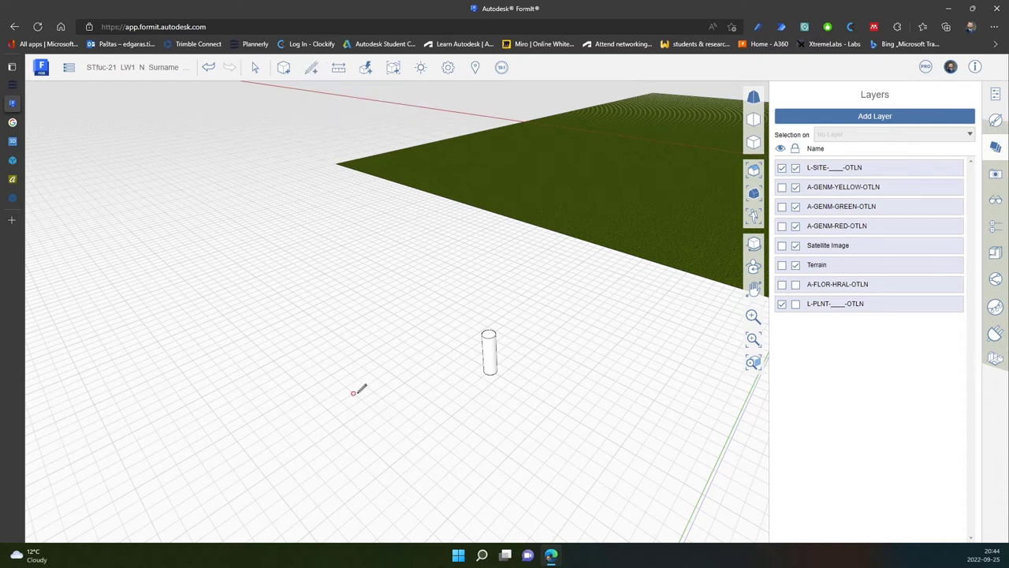
mouse_move(250, 485)
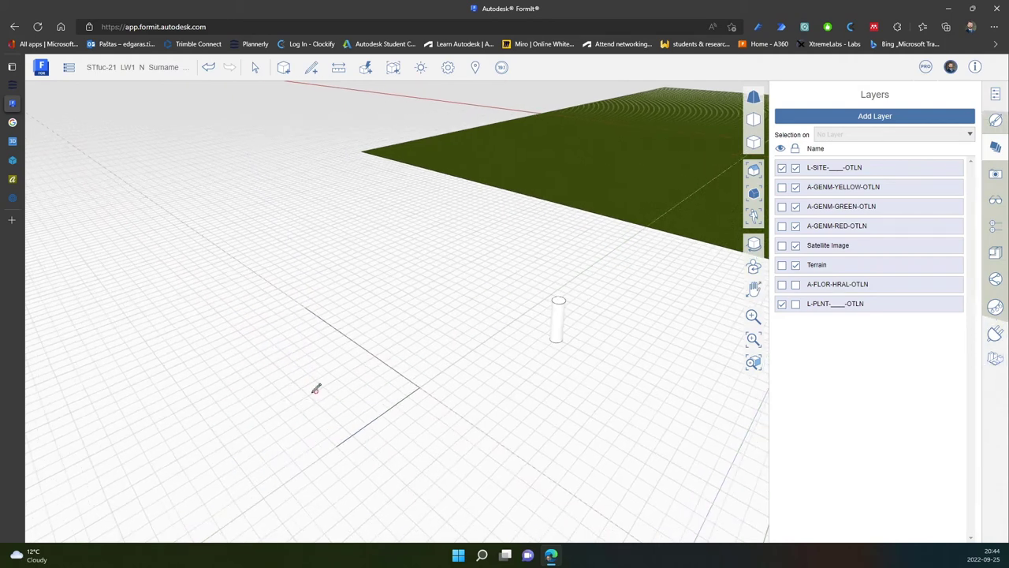
- Draw a closed wavy spline outline on the ground plane near the trunk
left_click(311, 67)
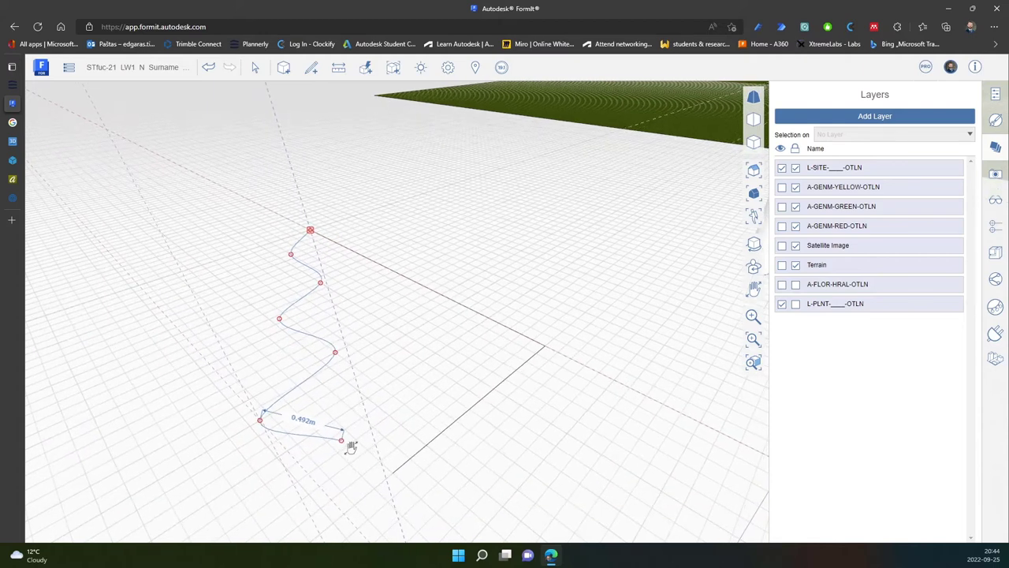
left_click(392, 472)
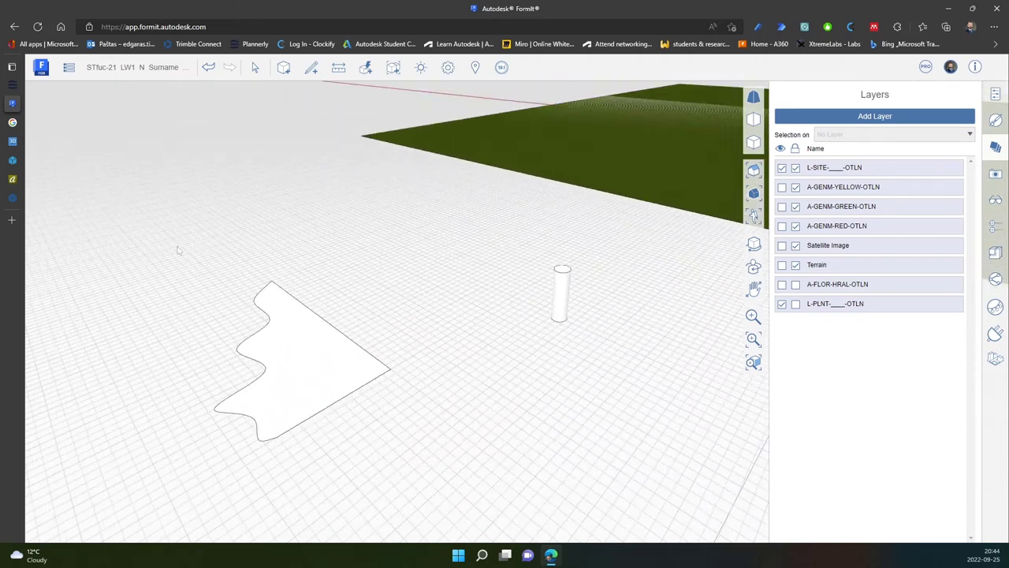
- Rotate the wavy surface 90° about a horizontal axis so it stands upright
left_click(307, 355)
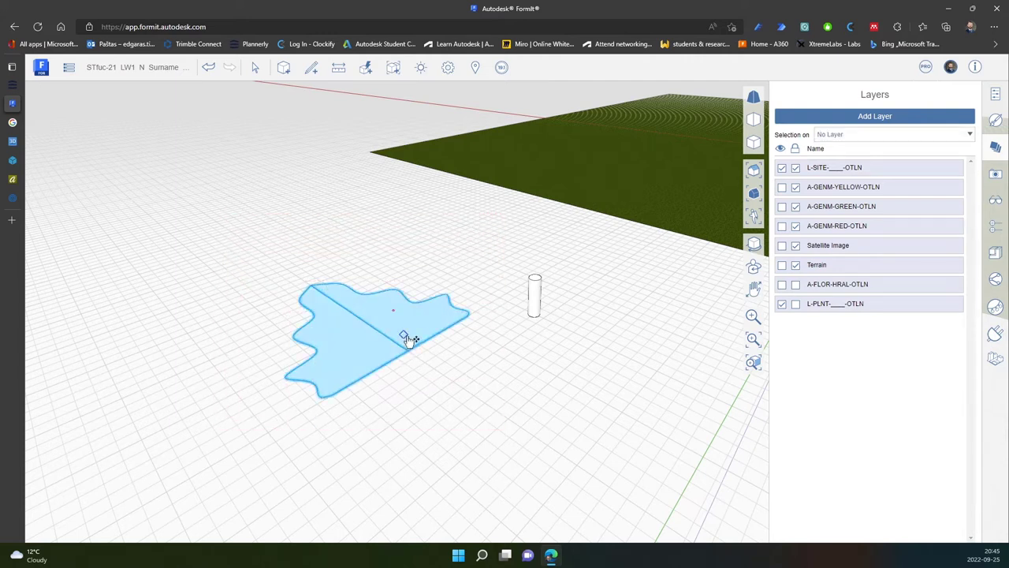
left_click(403, 338)
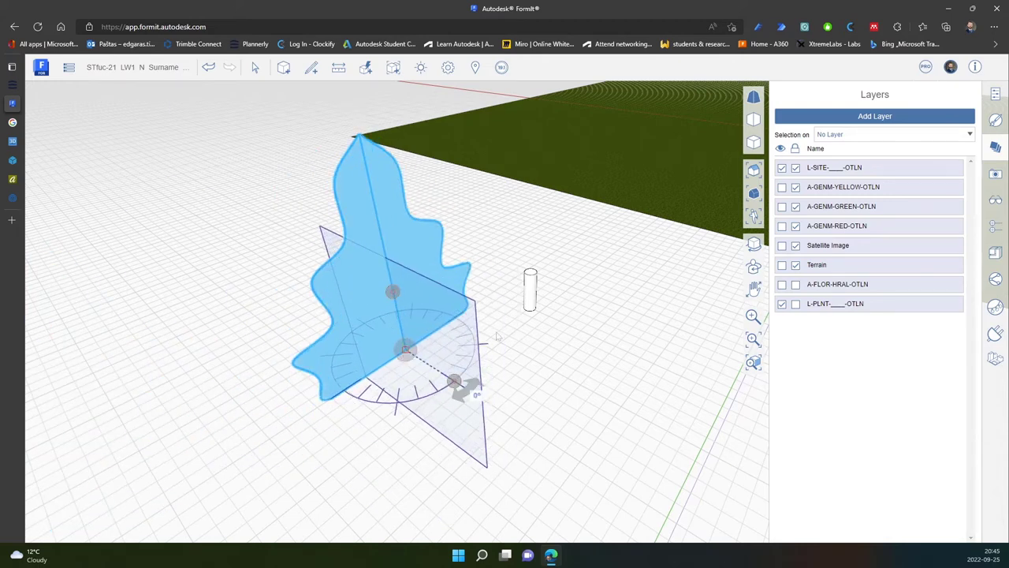
- Copy-rotate the silhouette -45° about its vertical axis to cross the first on the trunk
left_click_drag(453, 382, 398, 418)
type("-45")
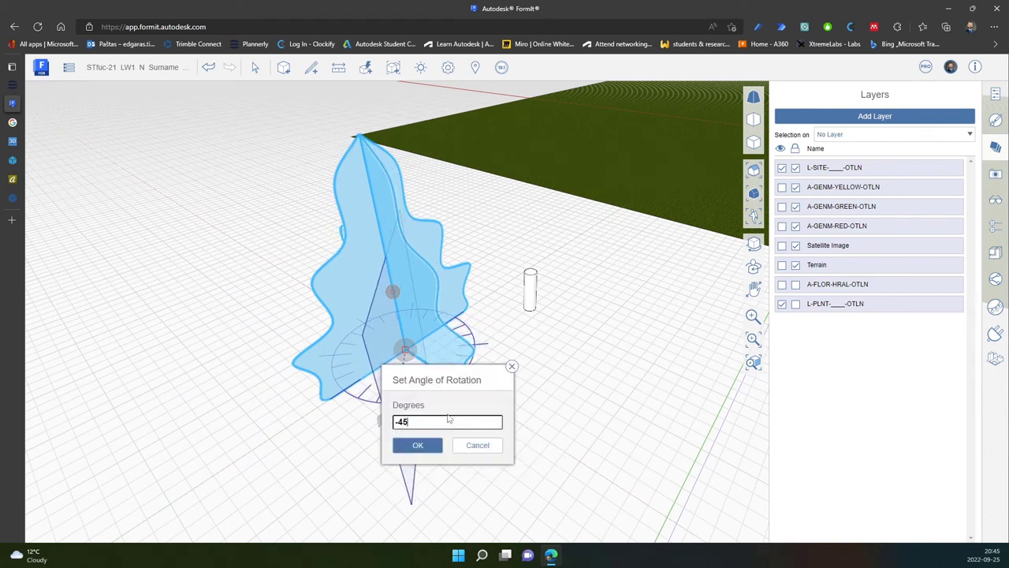
left_click(418, 444)
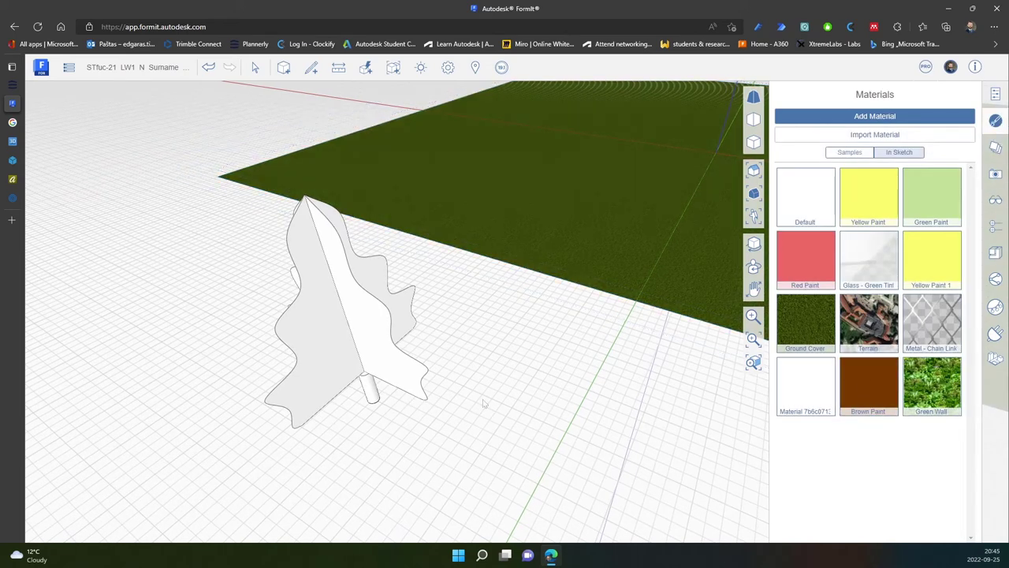
- Drag the textured tree group onto the green site ground
left_click(868, 385)
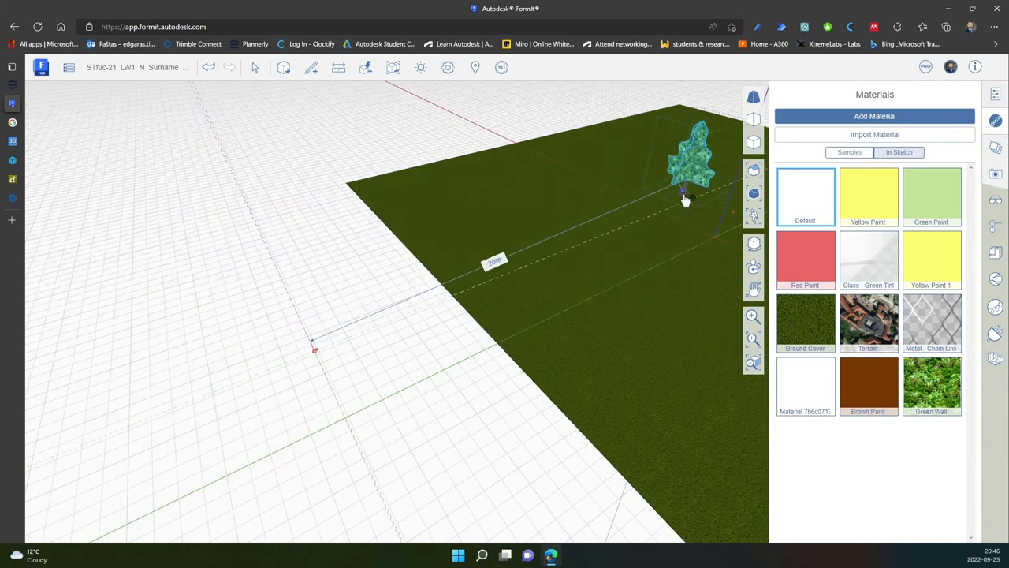
left_click_drag(686, 197, 504, 280)
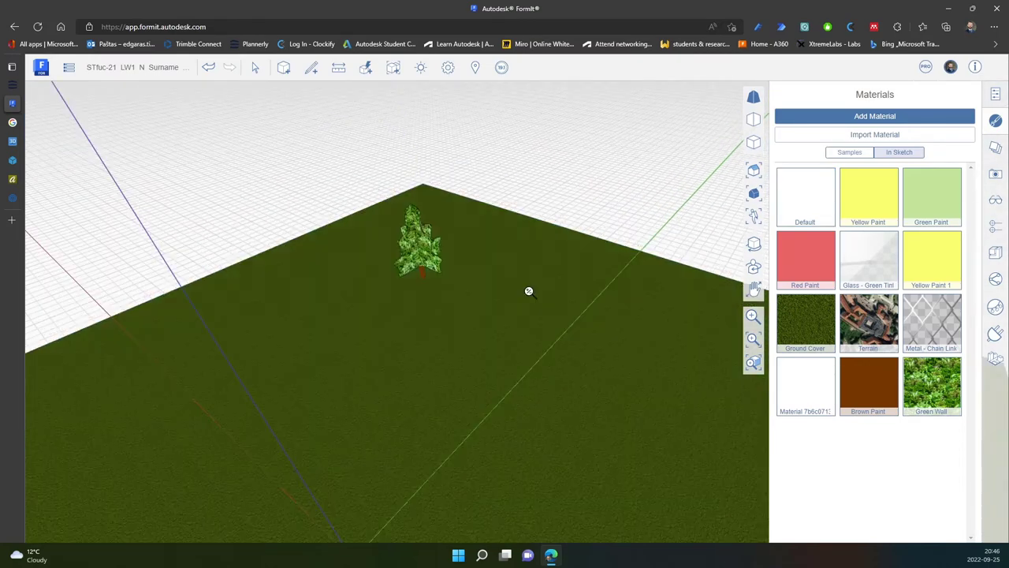
- Copy the tree via the context wheel and place it beside the original
left_click(420, 244)
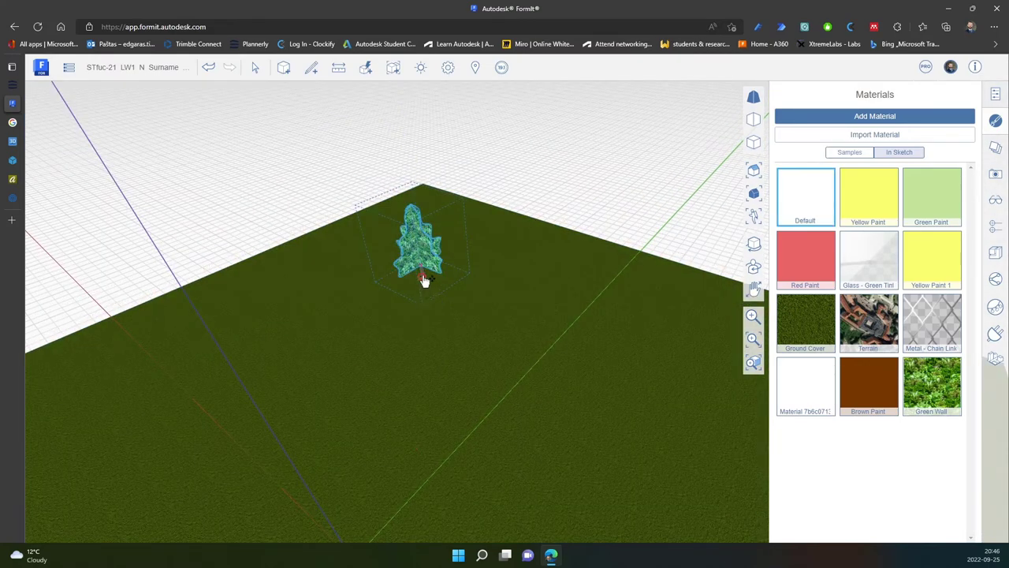
left_click(423, 280)
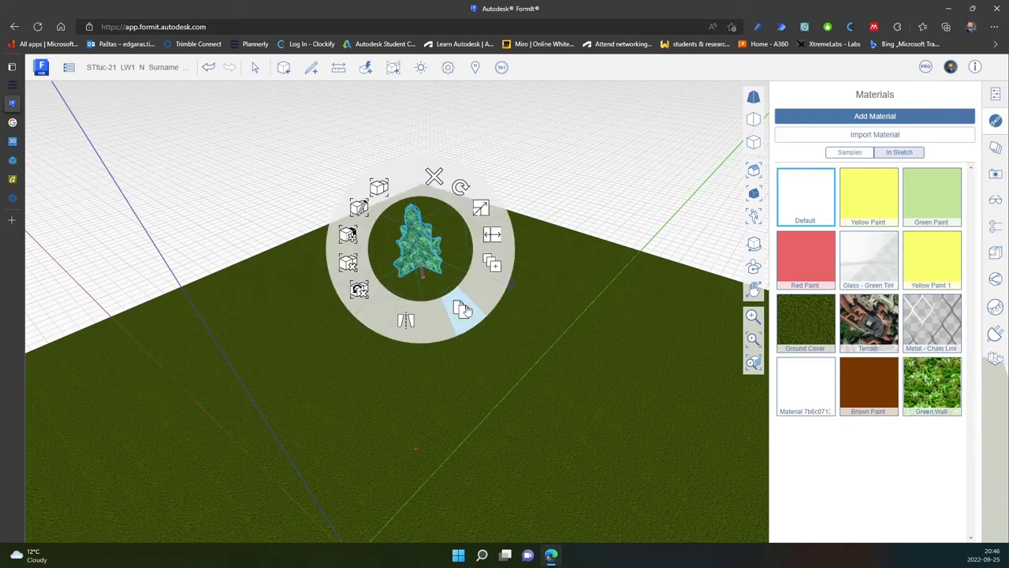
left_click(805, 322)
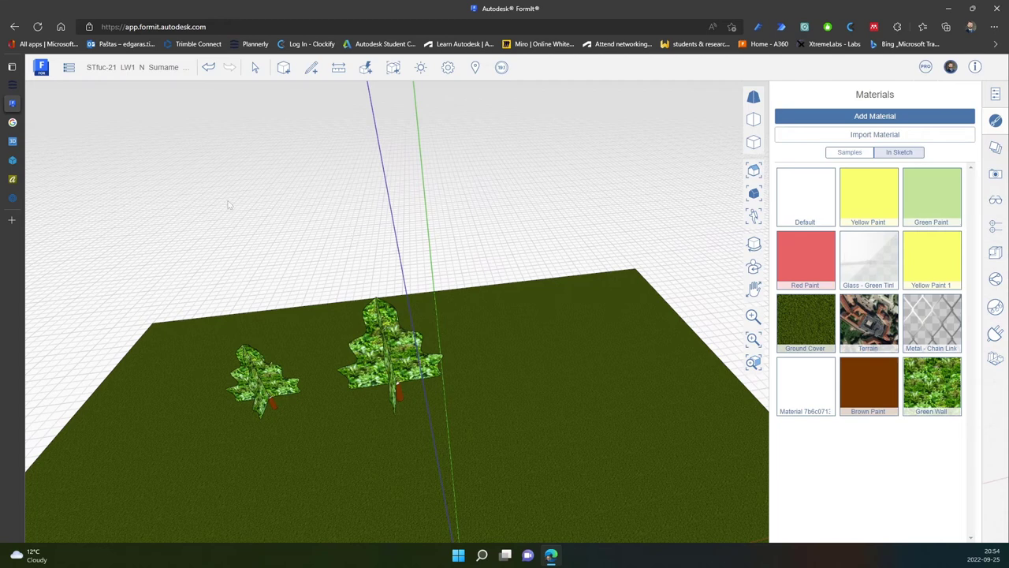
mouse_move(124, 135)
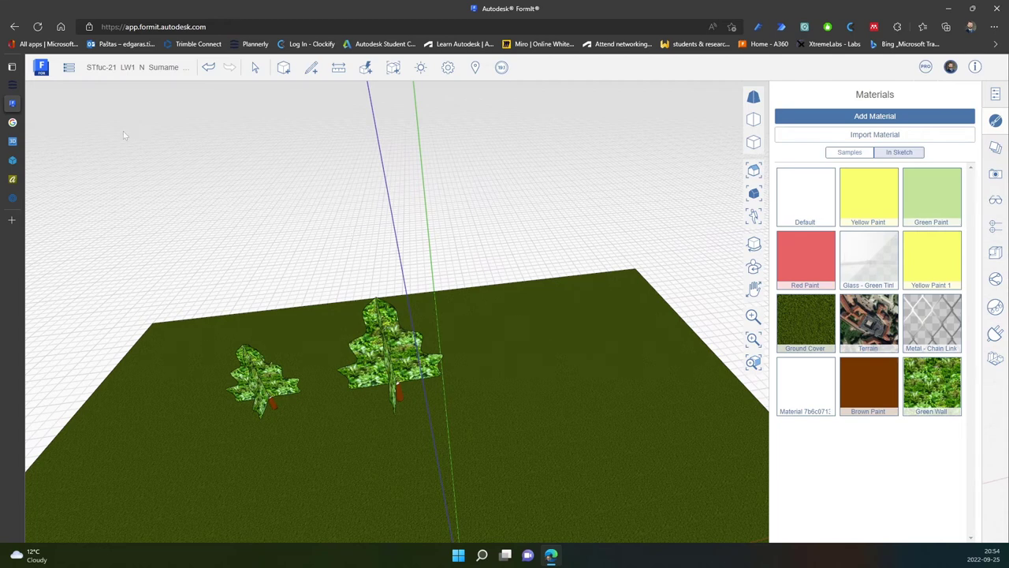
mouse_move(86, 80)
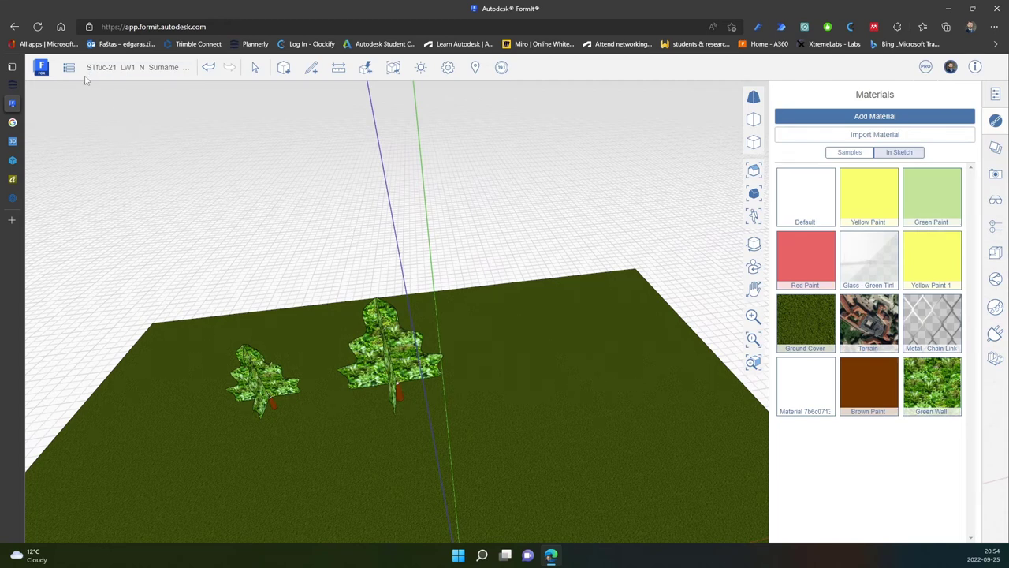
- Start a local file import, opening the browser at the low_poly_tree folder
left_click(69, 67)
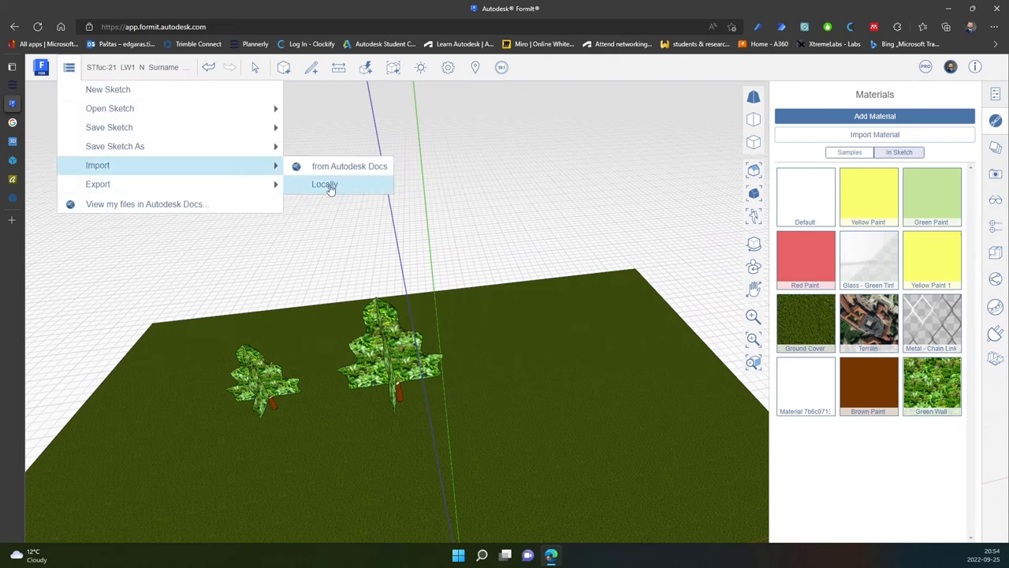
left_click(324, 183)
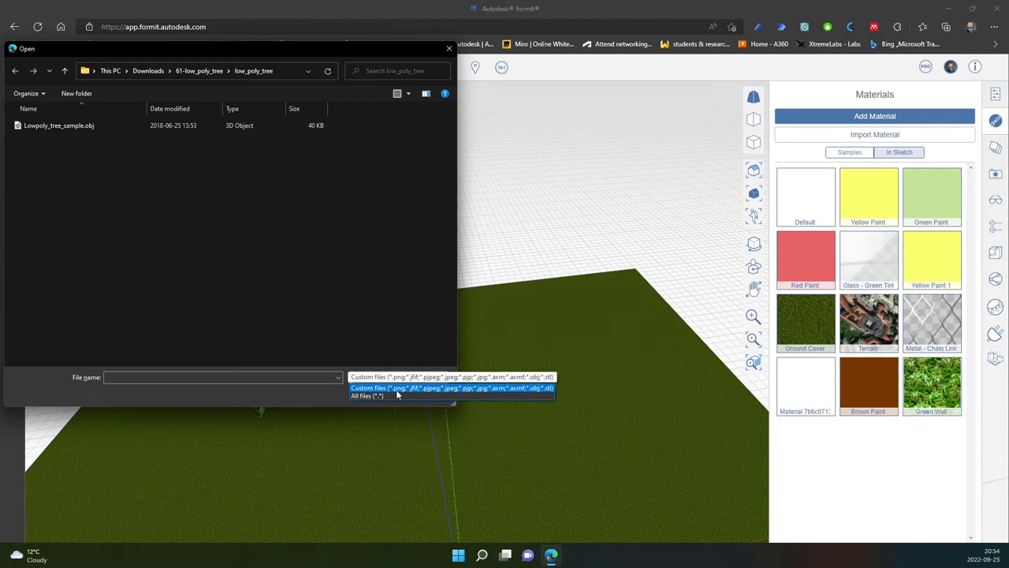
mouse_move(412, 396)
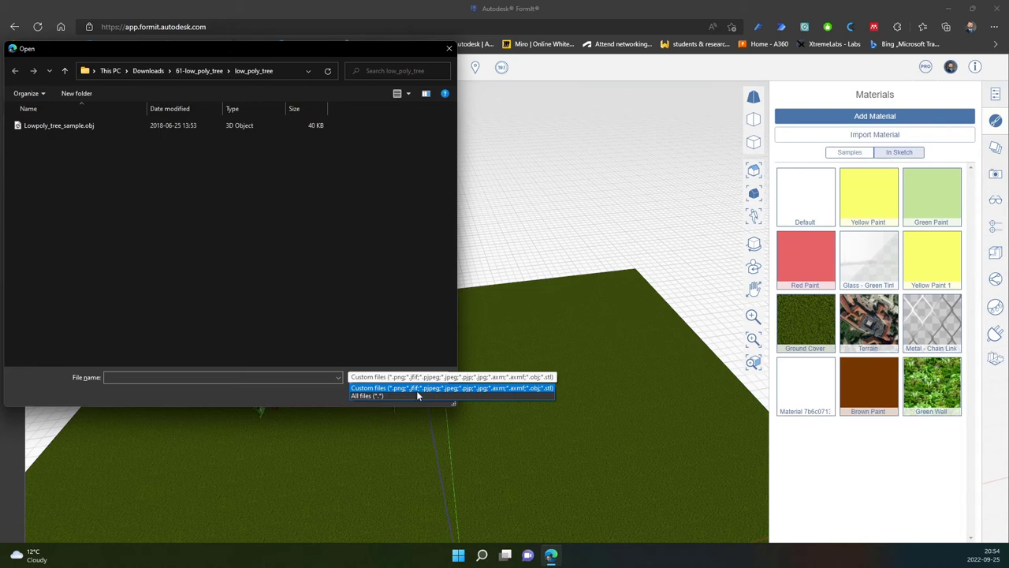
mouse_move(441, 395)
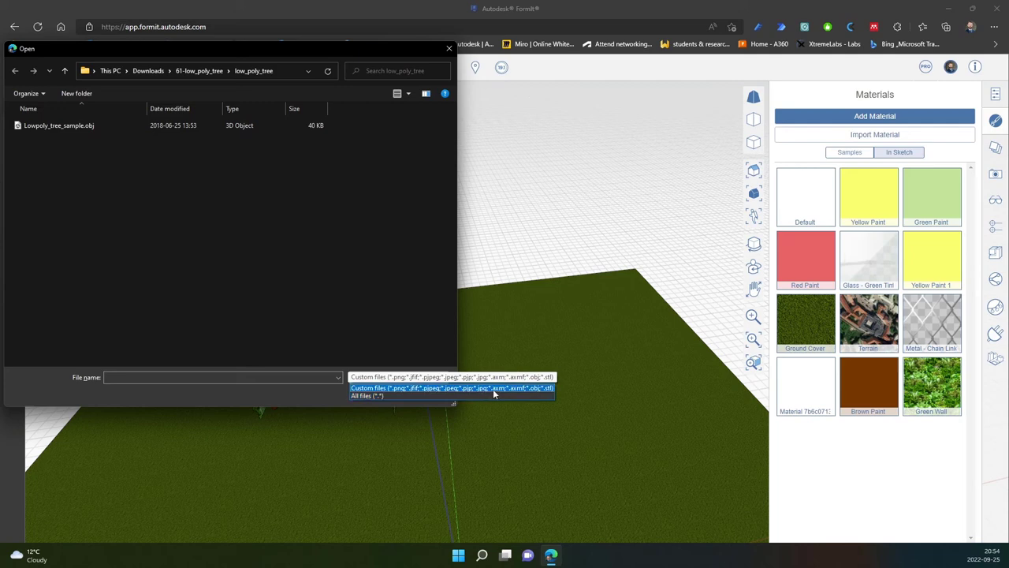
mouse_move(496, 394)
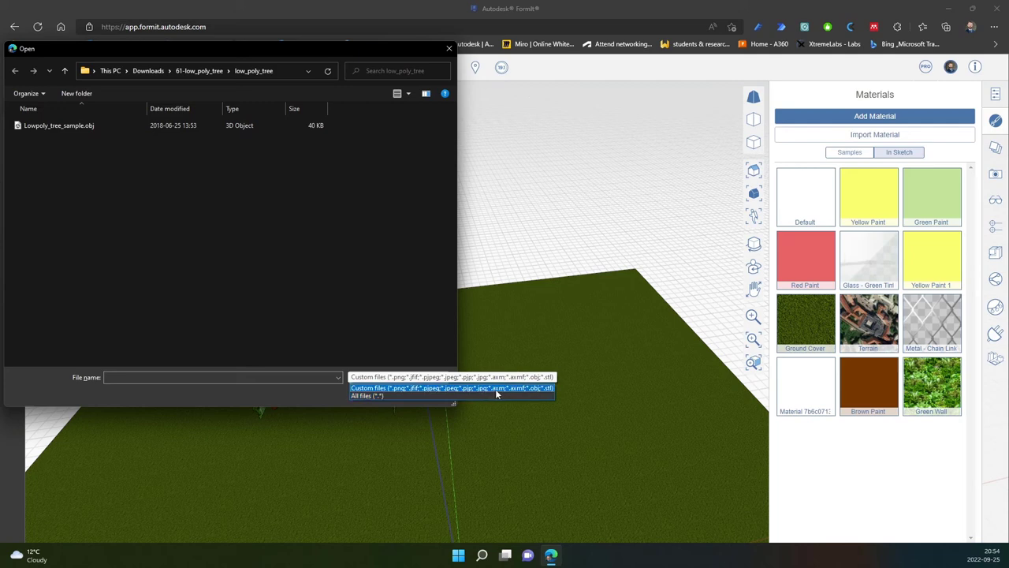
mouse_move(504, 394)
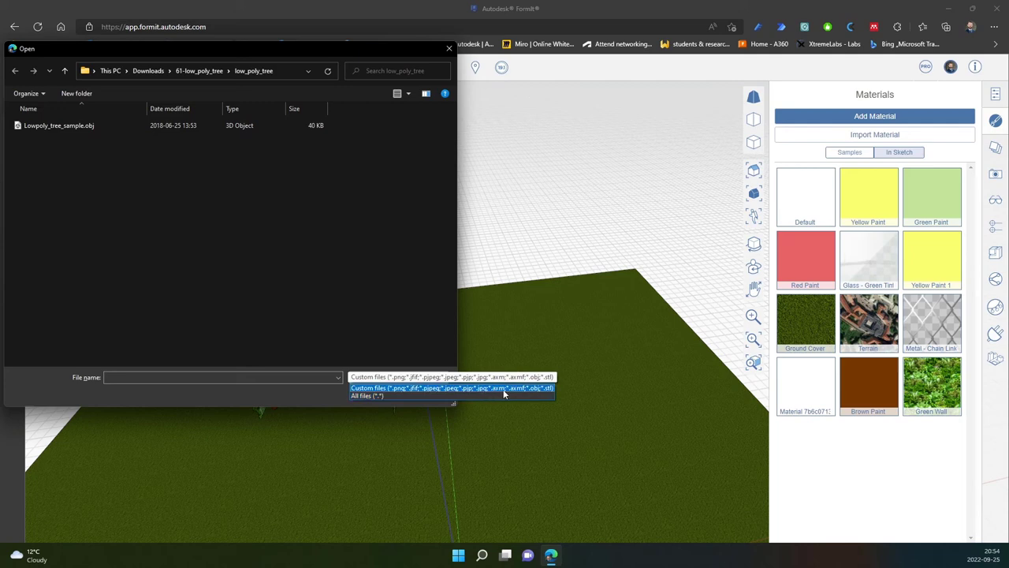
- Set the file type filter to Custom files (*.png…*.obj;*.stl)
left_click(451, 387)
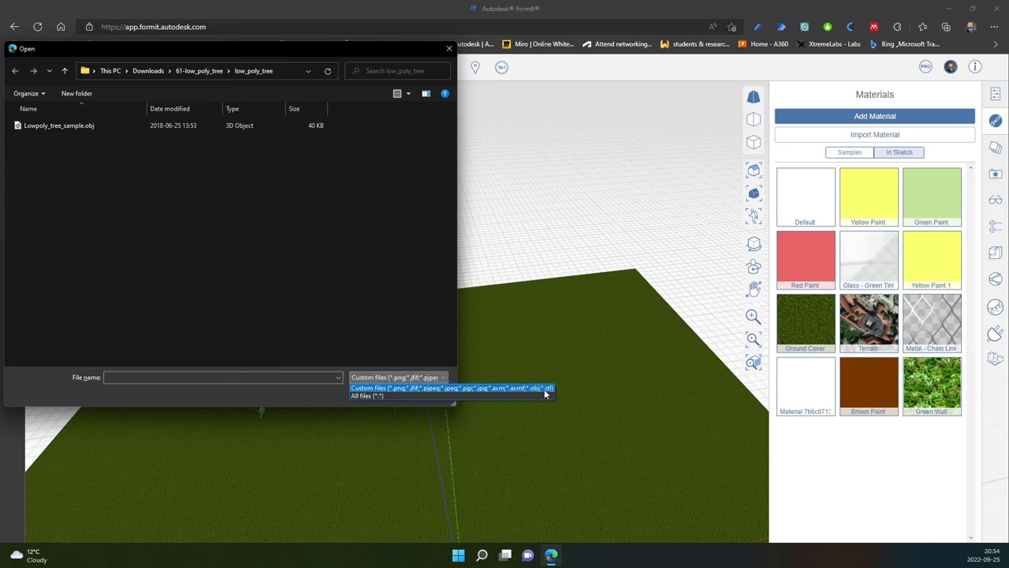
mouse_move(536, 393)
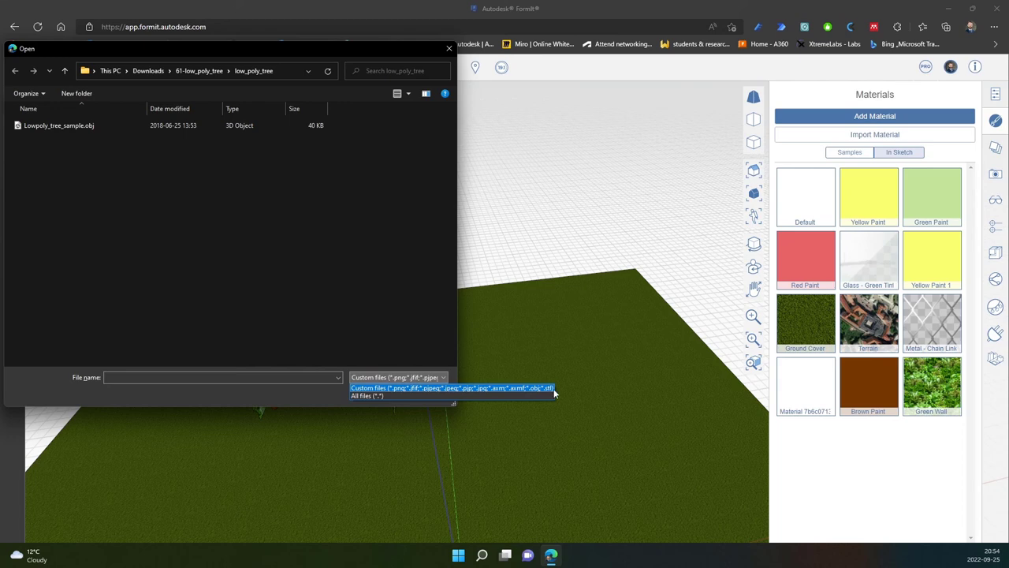
mouse_move(553, 394)
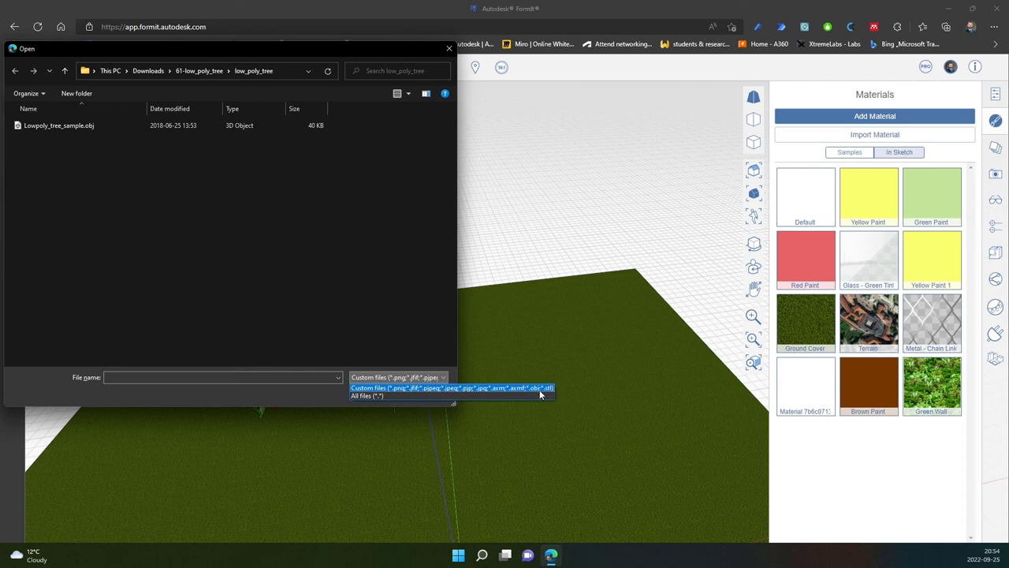
mouse_move(543, 394)
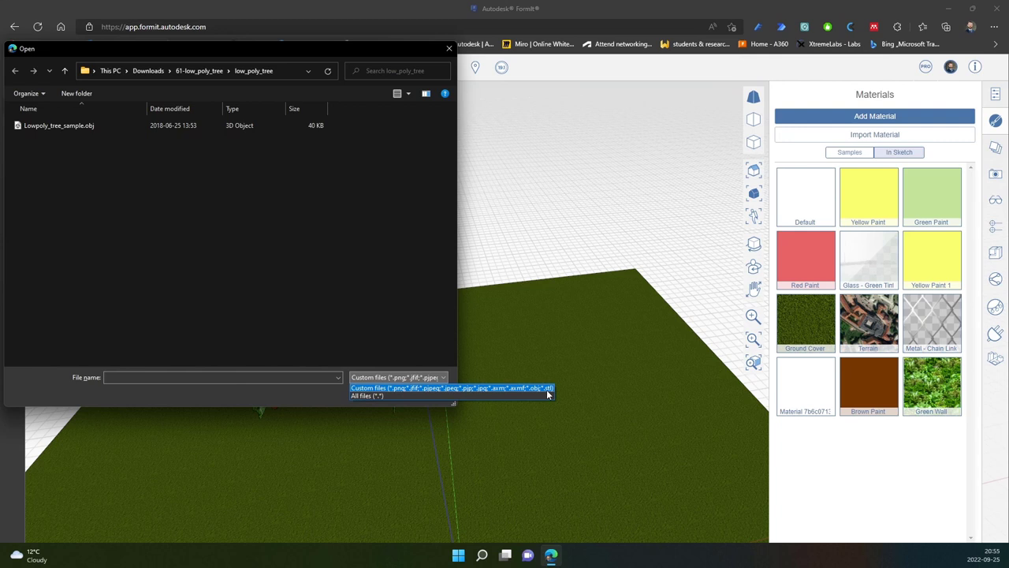
left_click(451, 387)
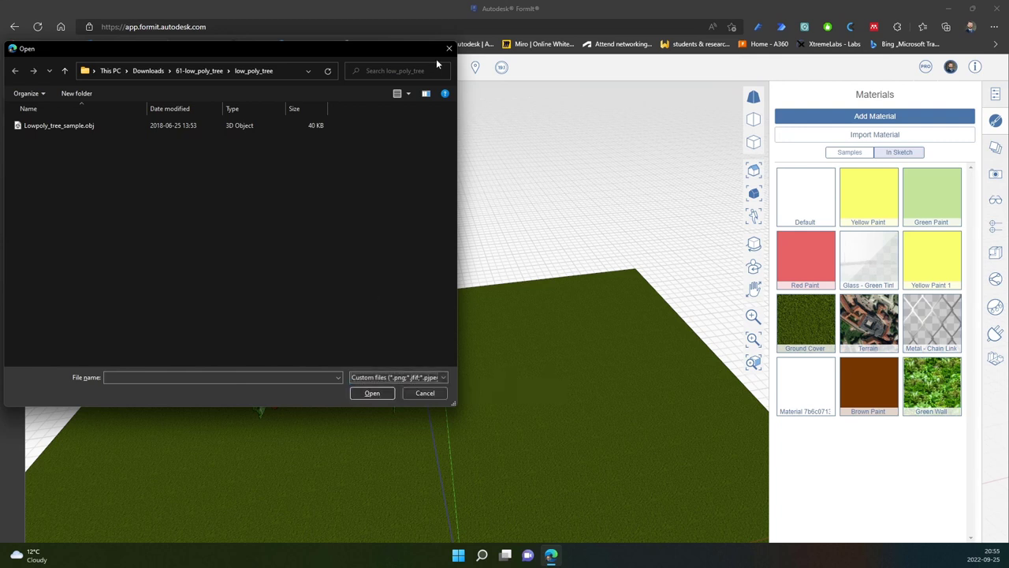